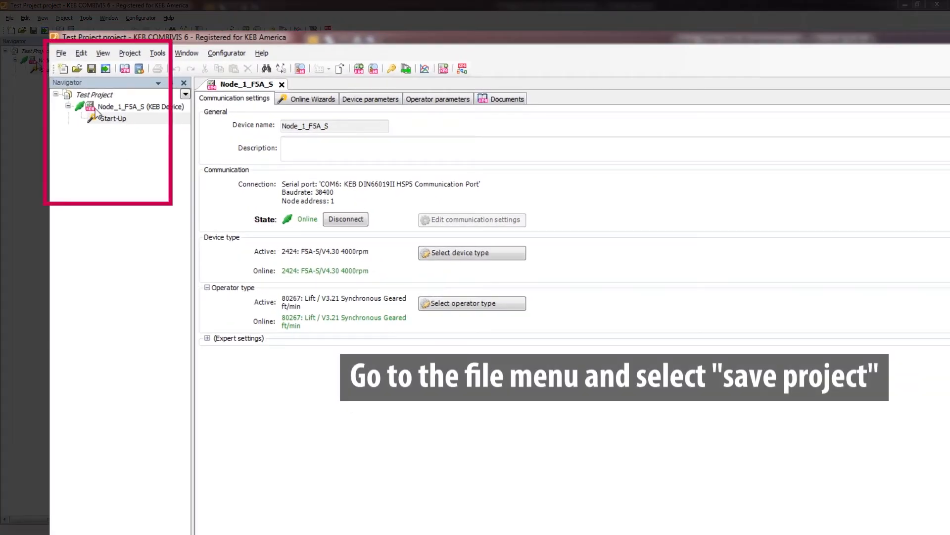
# Save the project from the File menu as Test Project.project.
pyautogui.click(60, 53)
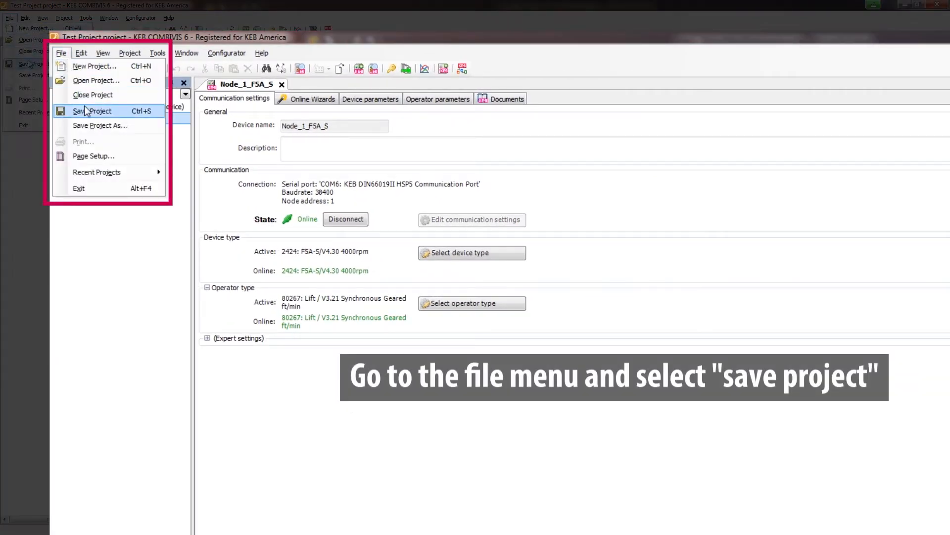
pyautogui.click(93, 110)
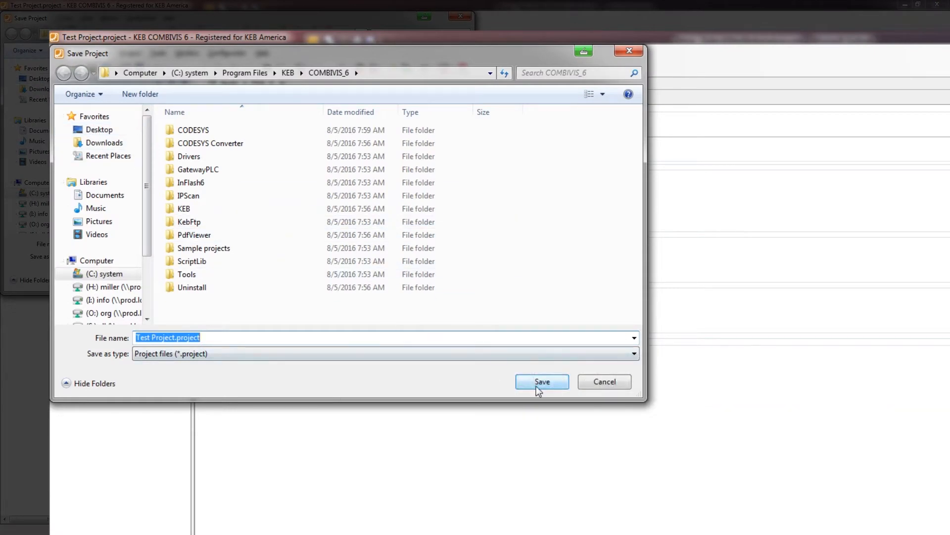
pyautogui.click(540, 381)
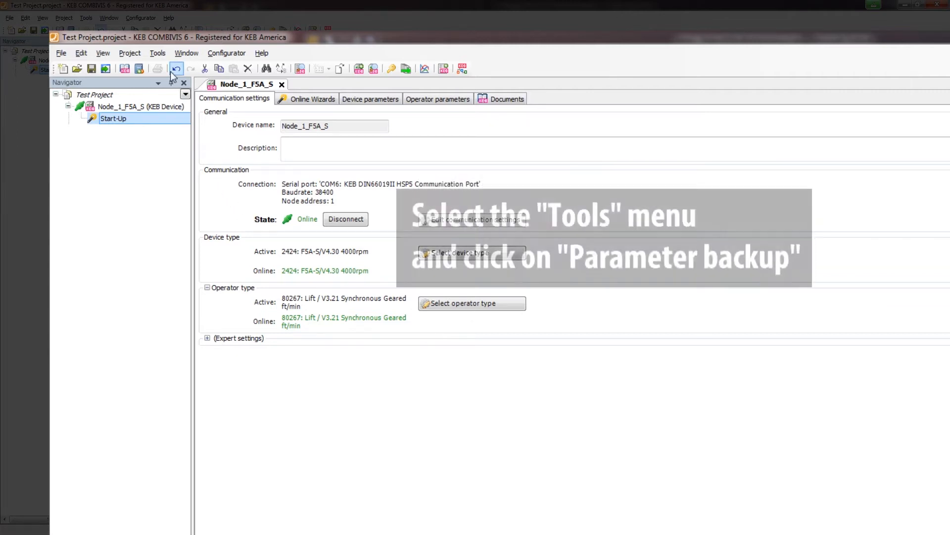
# Open Tools > Parameter backup for Node_1_F5A_S with Operator parameters unchecked.
pyautogui.click(157, 53)
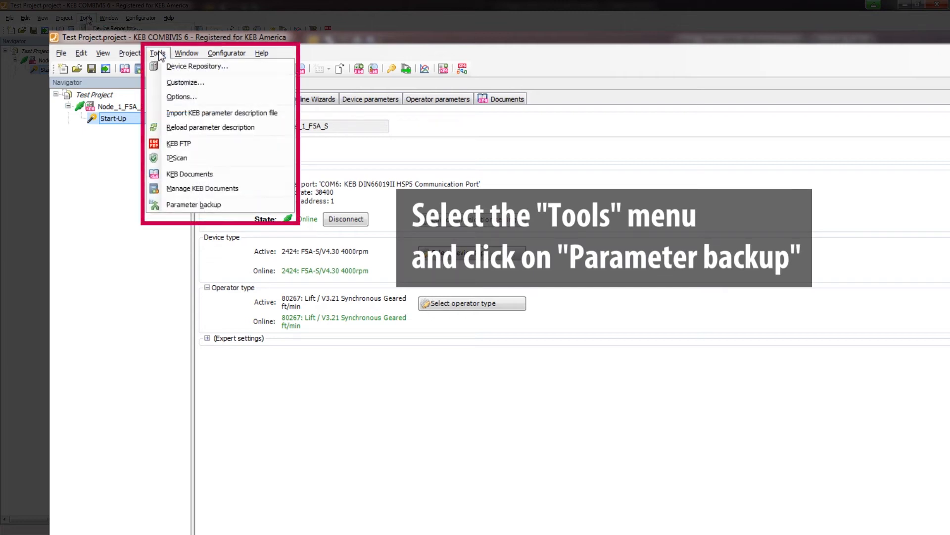
pyautogui.click(194, 205)
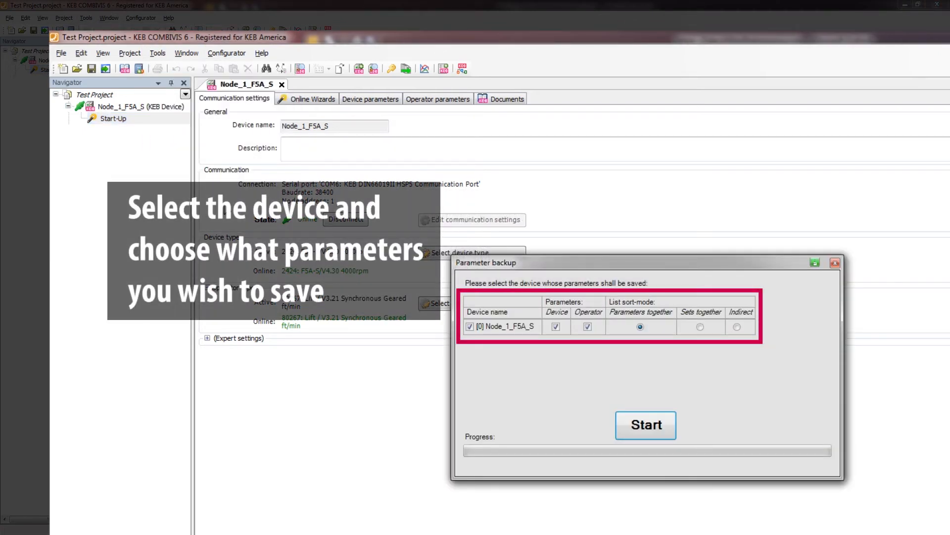
pyautogui.moveTo(491, 363)
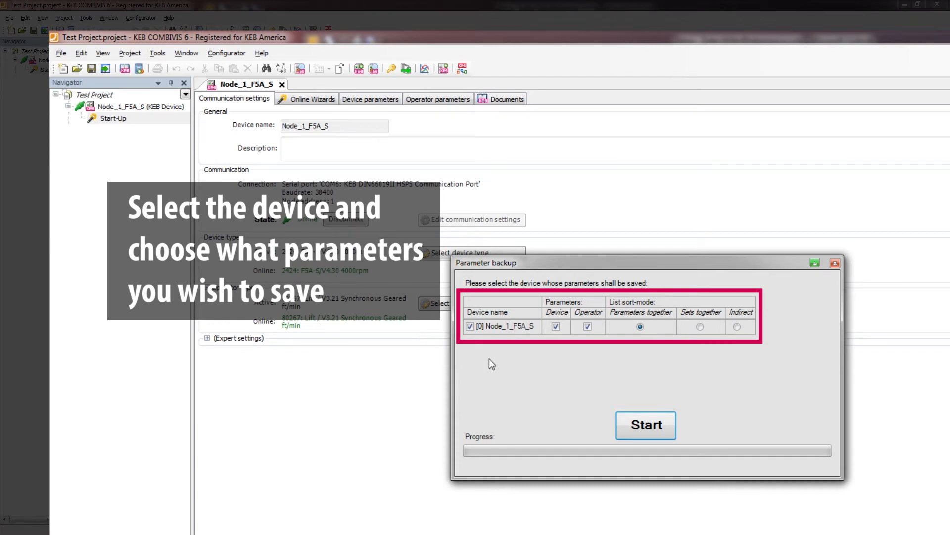
pyautogui.moveTo(588, 343)
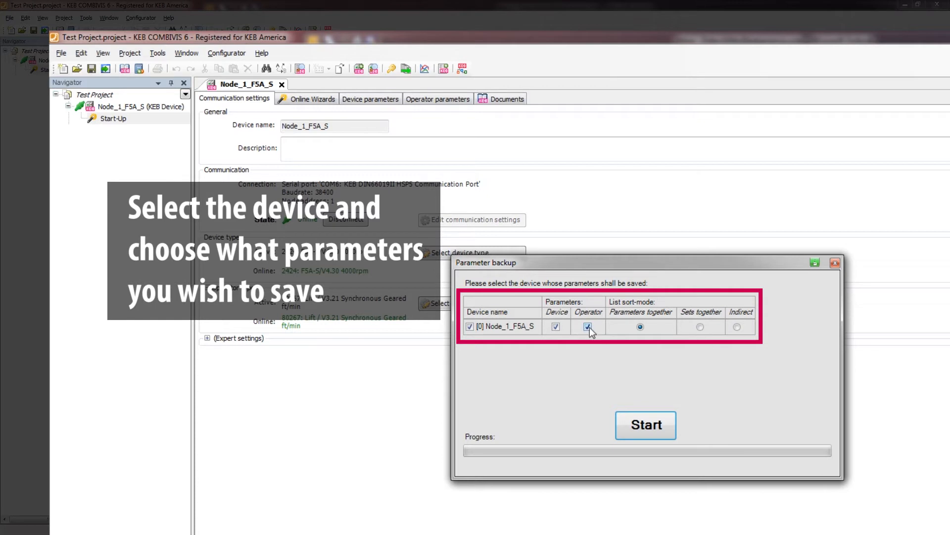
pyautogui.click(586, 327)
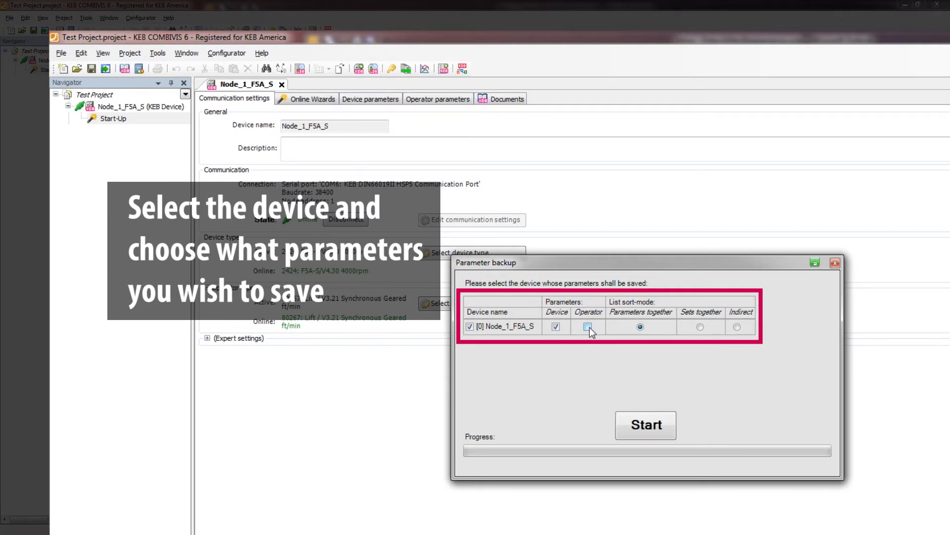
pyautogui.click(587, 326)
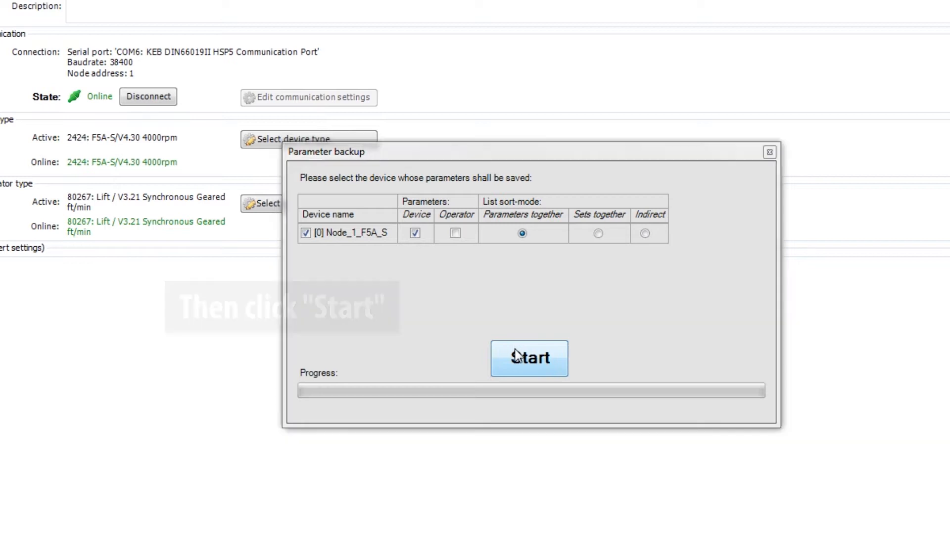
# Confirm the Start upload? warning and let the device parameter upload finish.
pyautogui.click(528, 357)
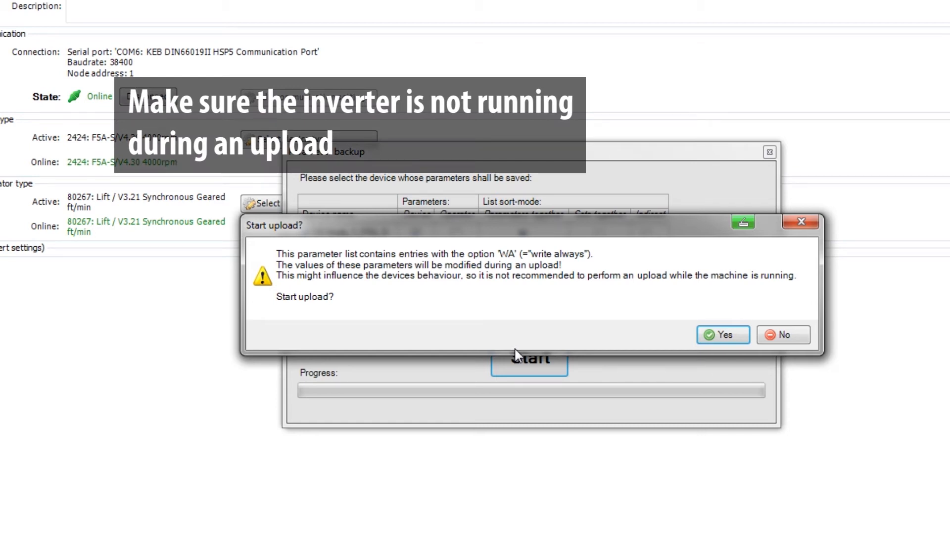
pyautogui.moveTo(521, 356)
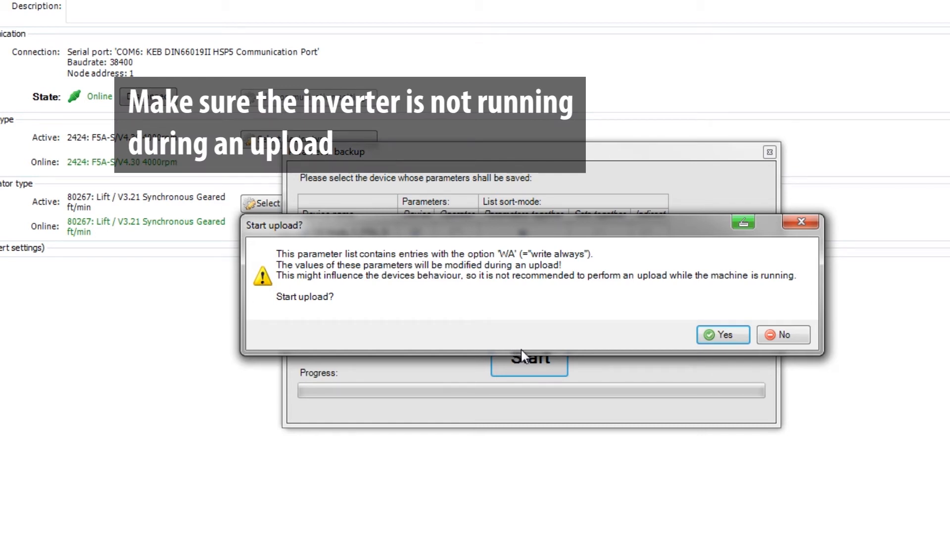
pyautogui.moveTo(572, 354)
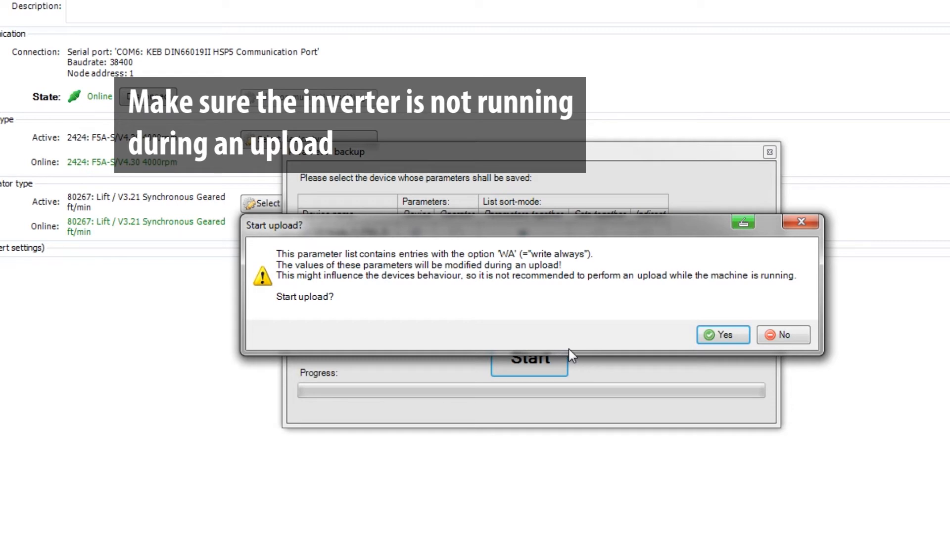
pyautogui.click(722, 334)
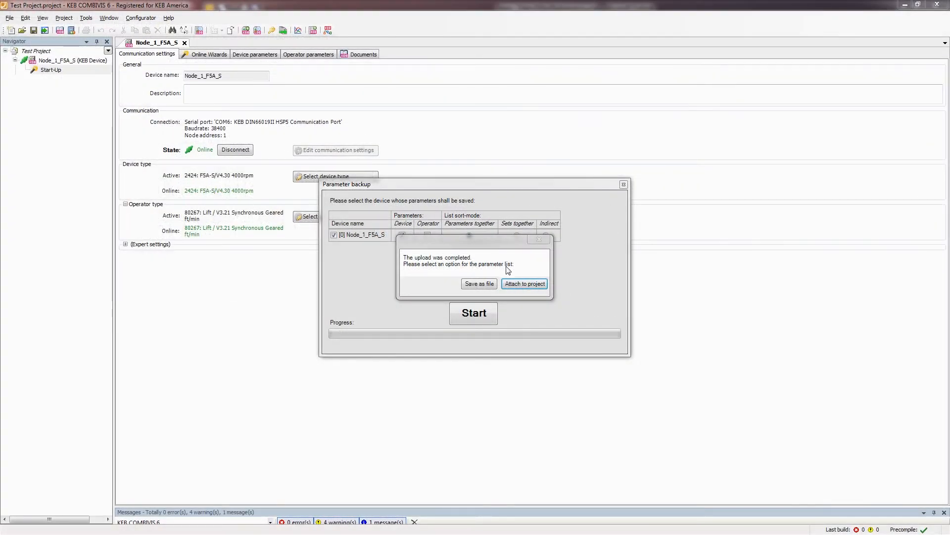
# Attach the uploaded list as 2017_08_03_Test Project_Backup and close the Parameter backup window.
pyautogui.click(523, 283)
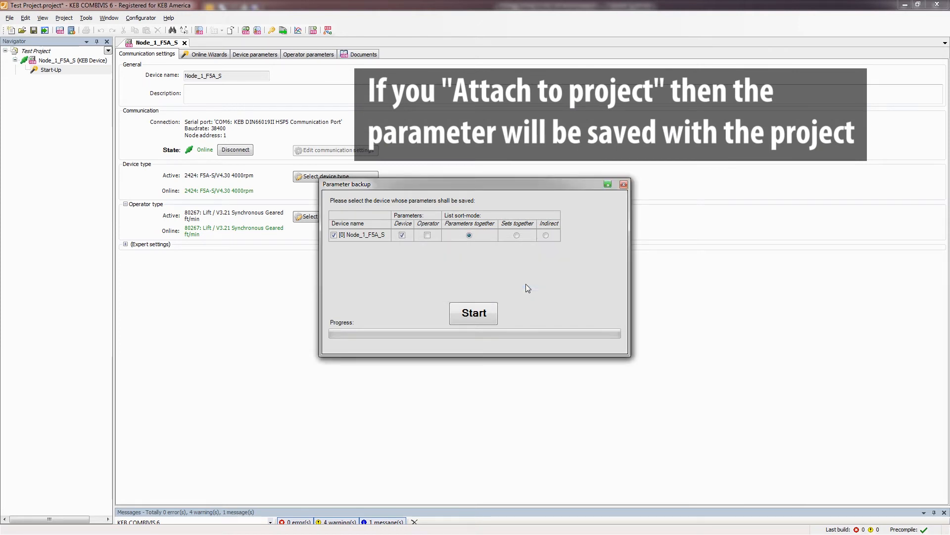
pyautogui.click(473, 313)
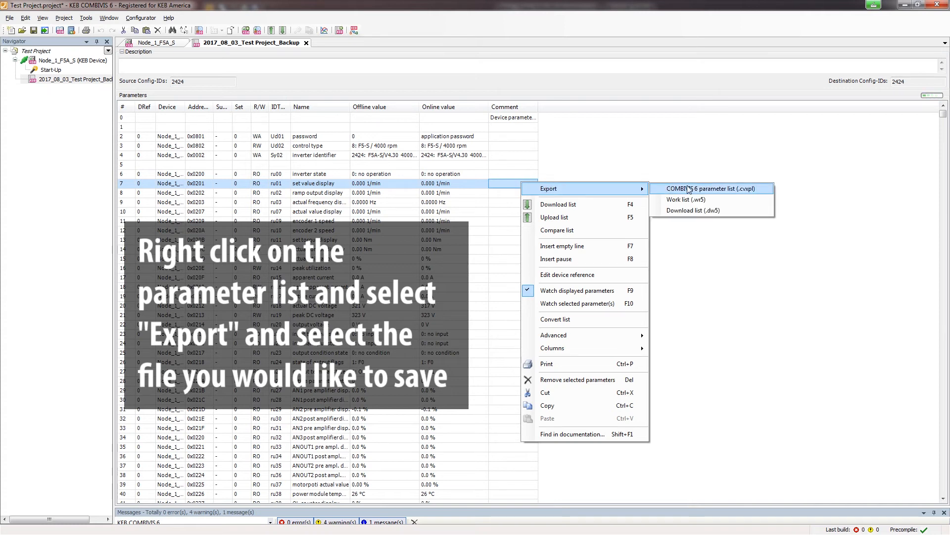
pyautogui.moveTo(692, 211)
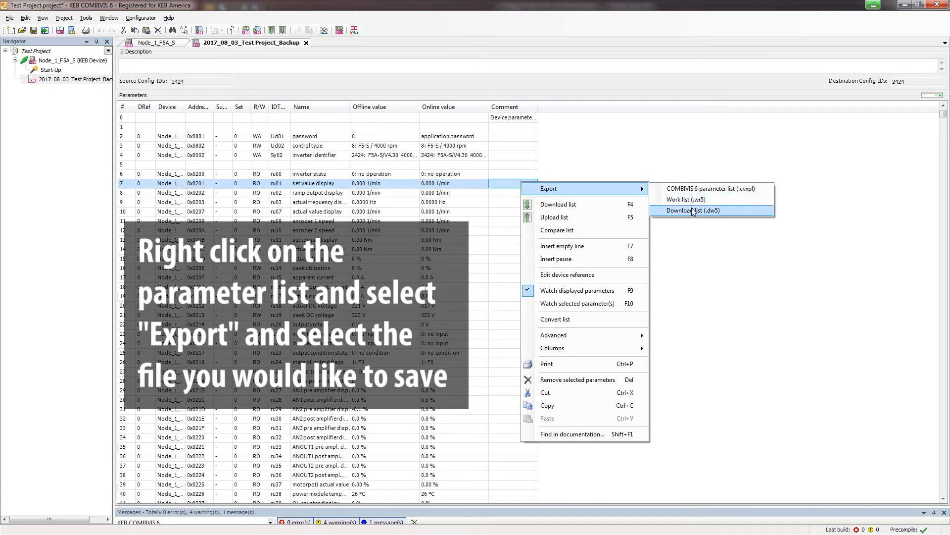
# Export the backup list as a .dw5 download list file and show Device parameters.
pyautogui.click(693, 210)
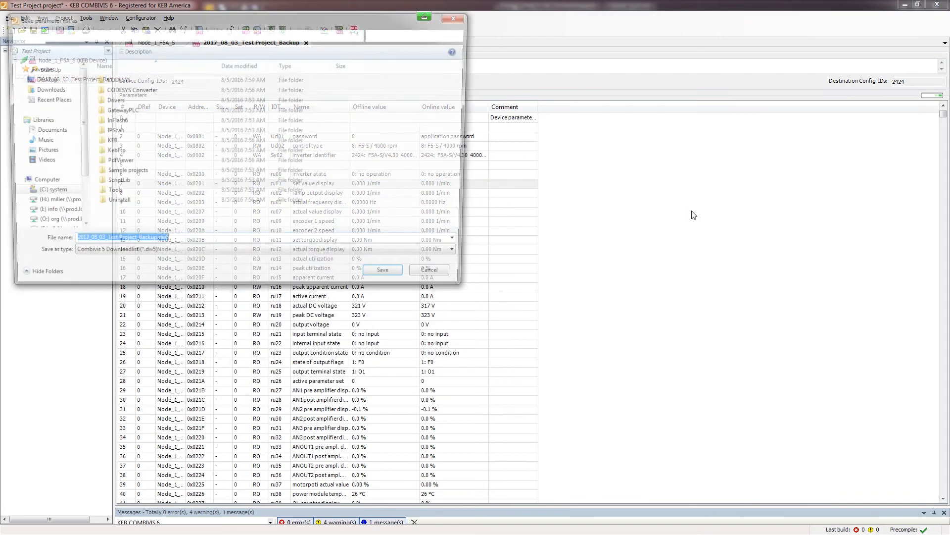
pyautogui.click(382, 269)
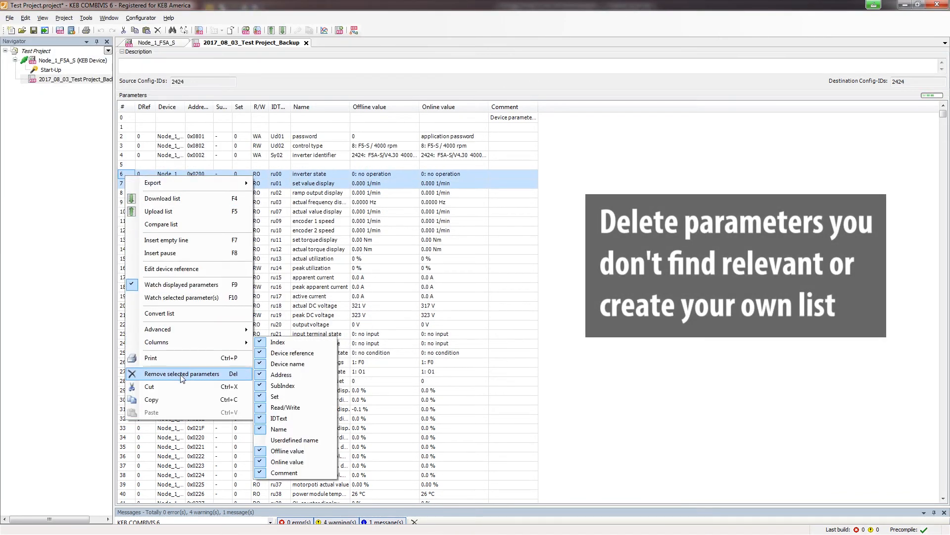
pyautogui.click(182, 373)
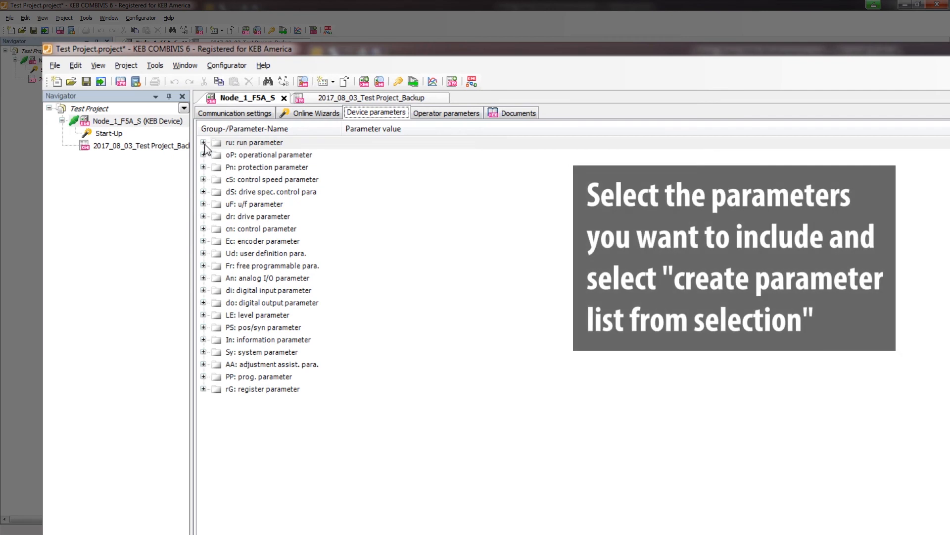
# Create 'Parameter list' from run parameters ru00 inverter state and ru01 set value display.
pyautogui.click(203, 142)
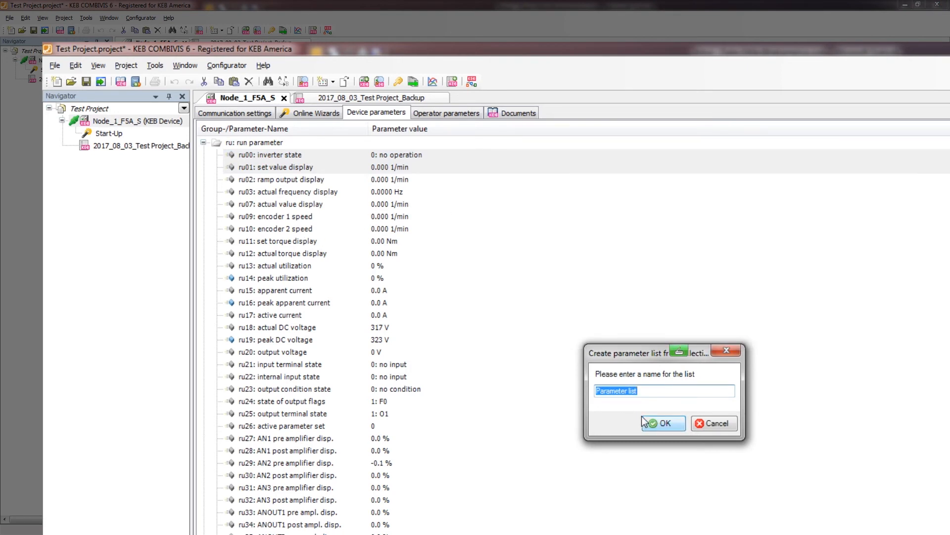
pyautogui.click(661, 422)
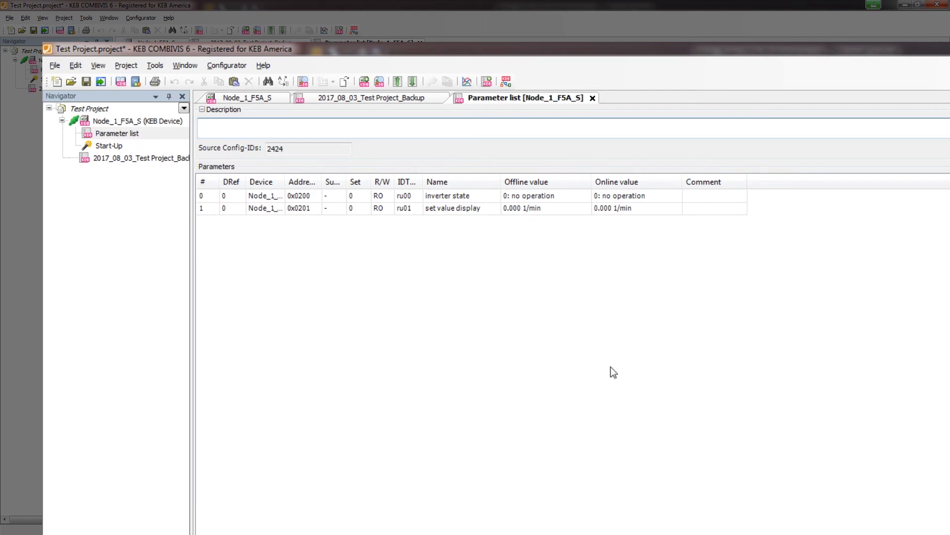
pyautogui.click(247, 98)
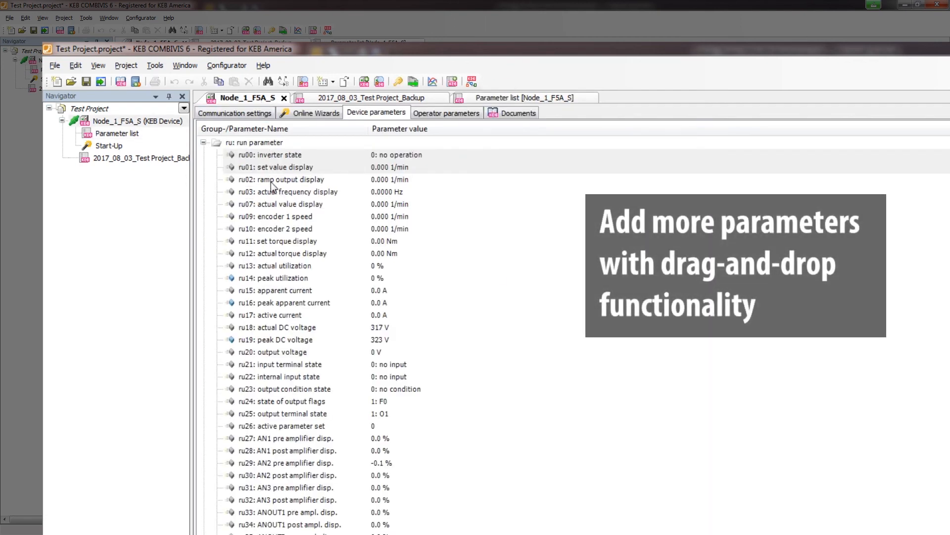
pyautogui.click(525, 97)
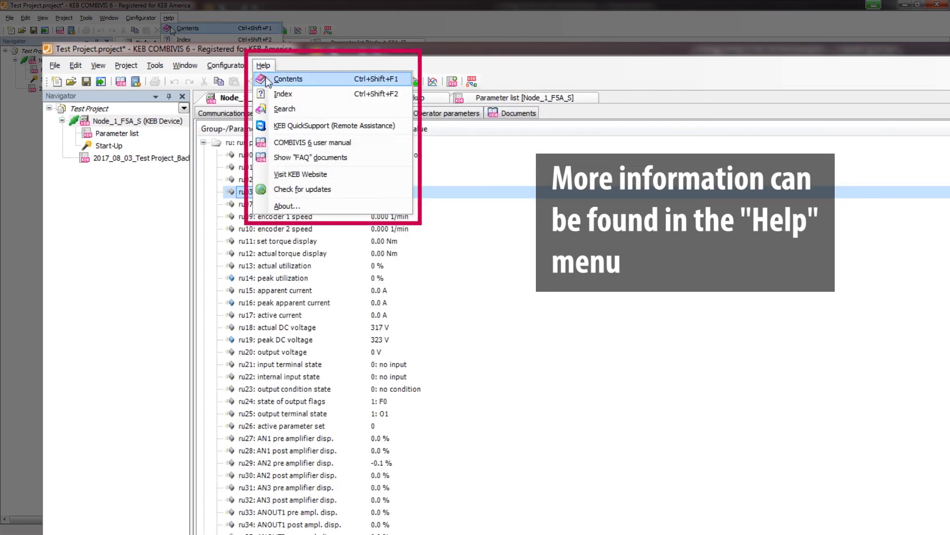
pyautogui.moveTo(313, 142)
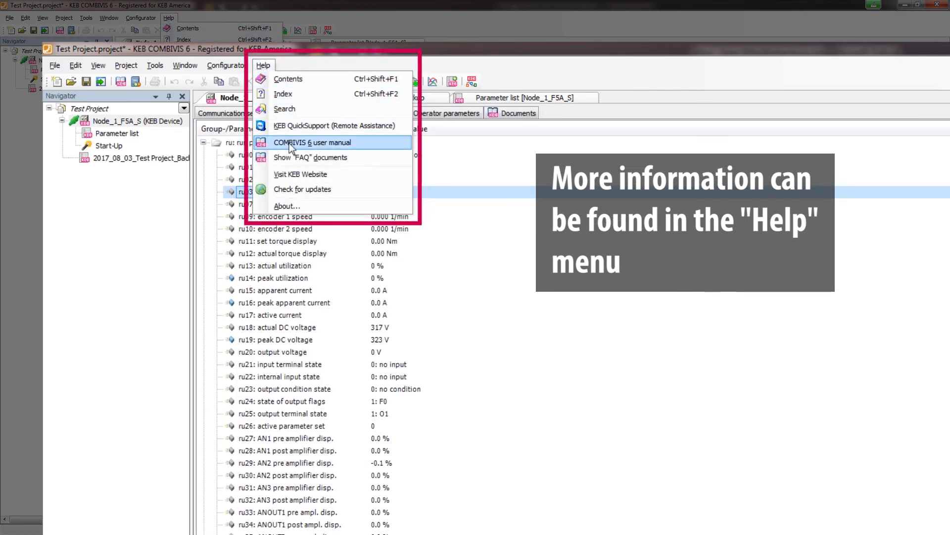